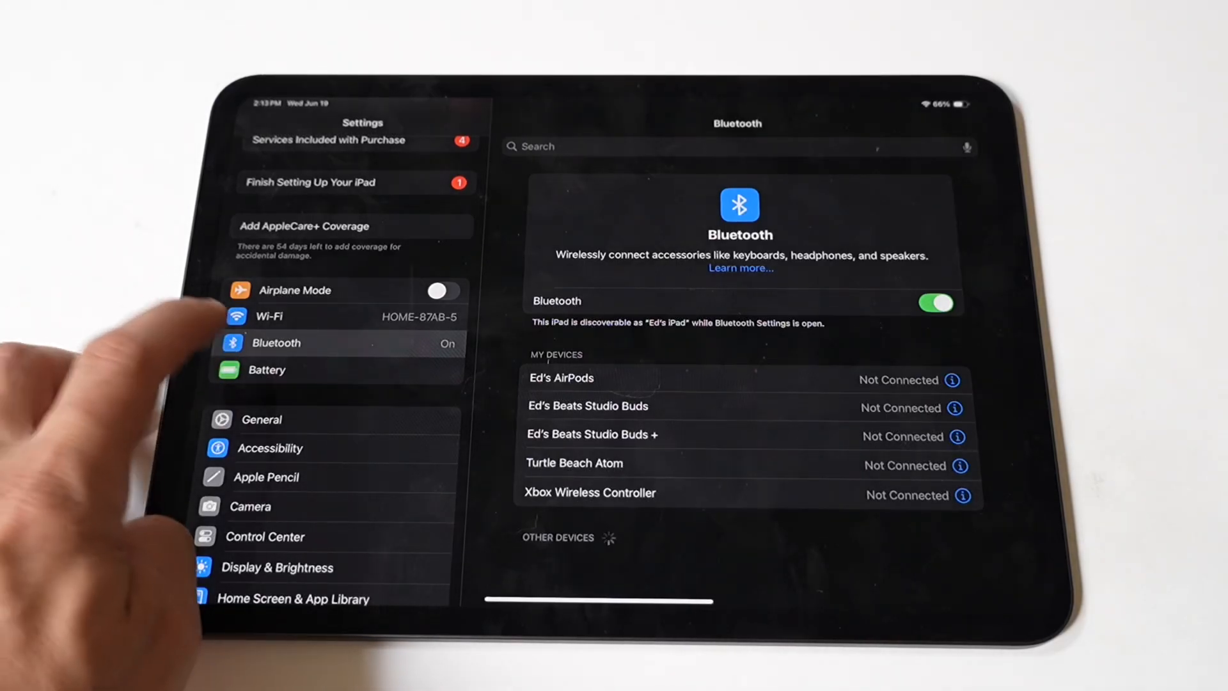
Review Battery usage for the last 24 hours and Last 7 Days, then go to General
{"action": "left_click", "coordinate": [267, 370]}
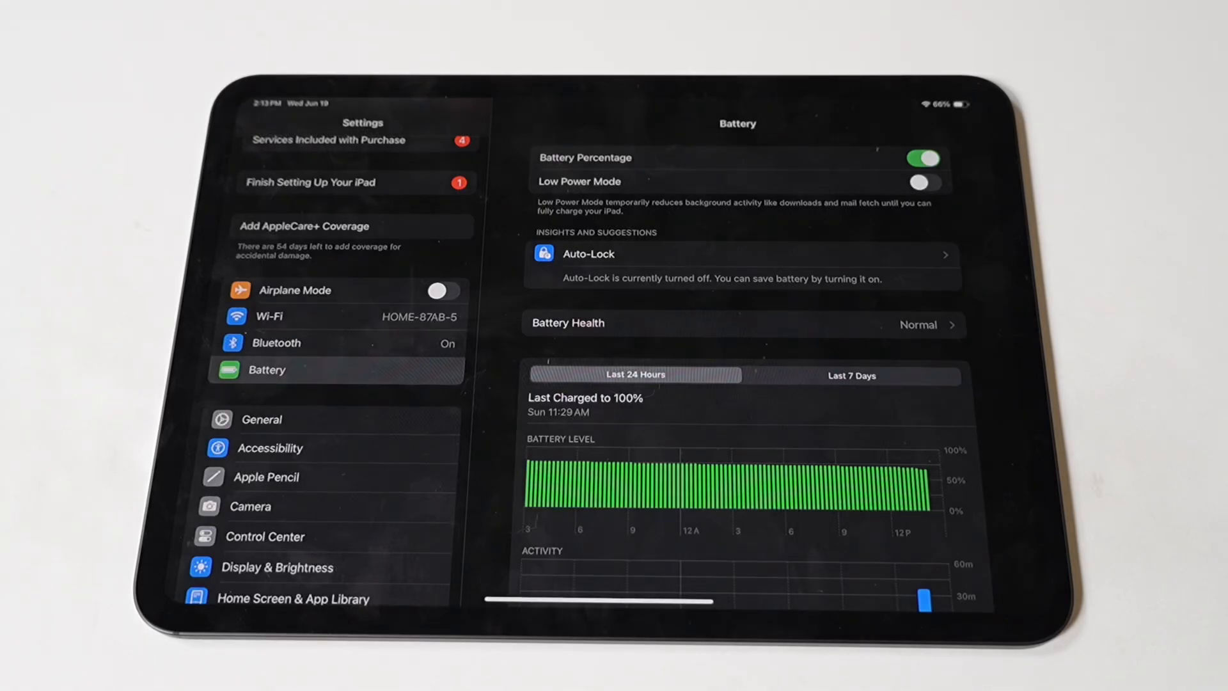
{"action": "scroll", "scroll_direction": "down", "scroll_amount": 3}
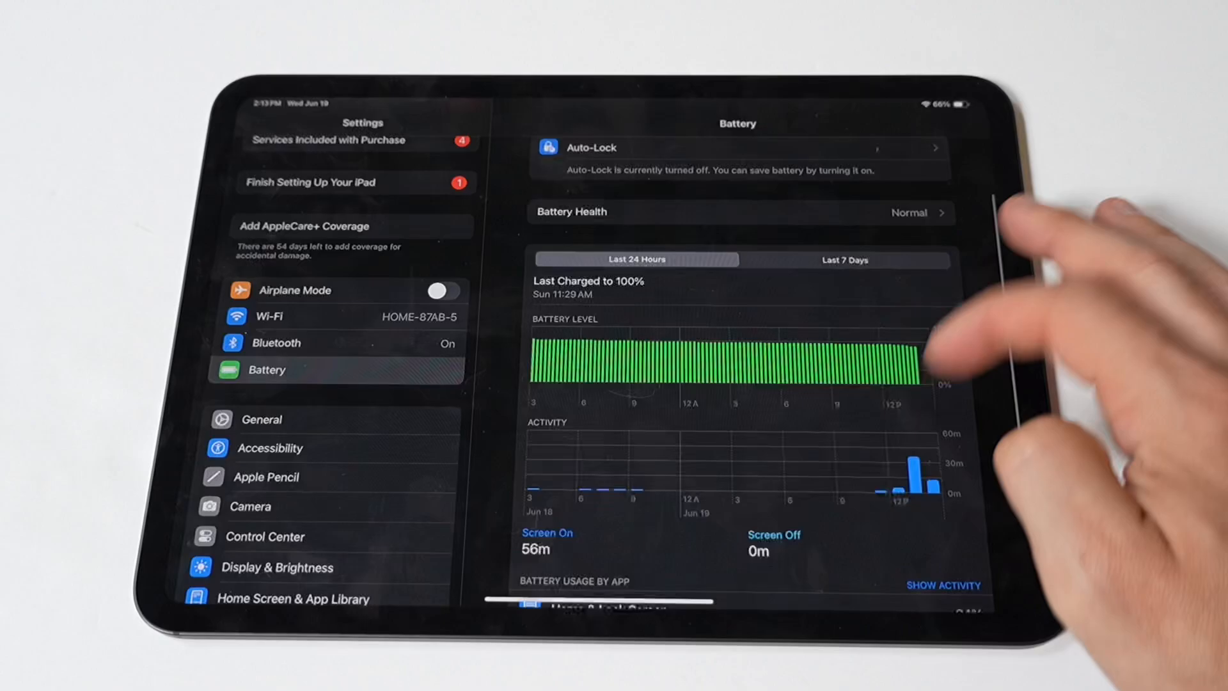
{"action": "left_click", "coordinate": [844, 260]}
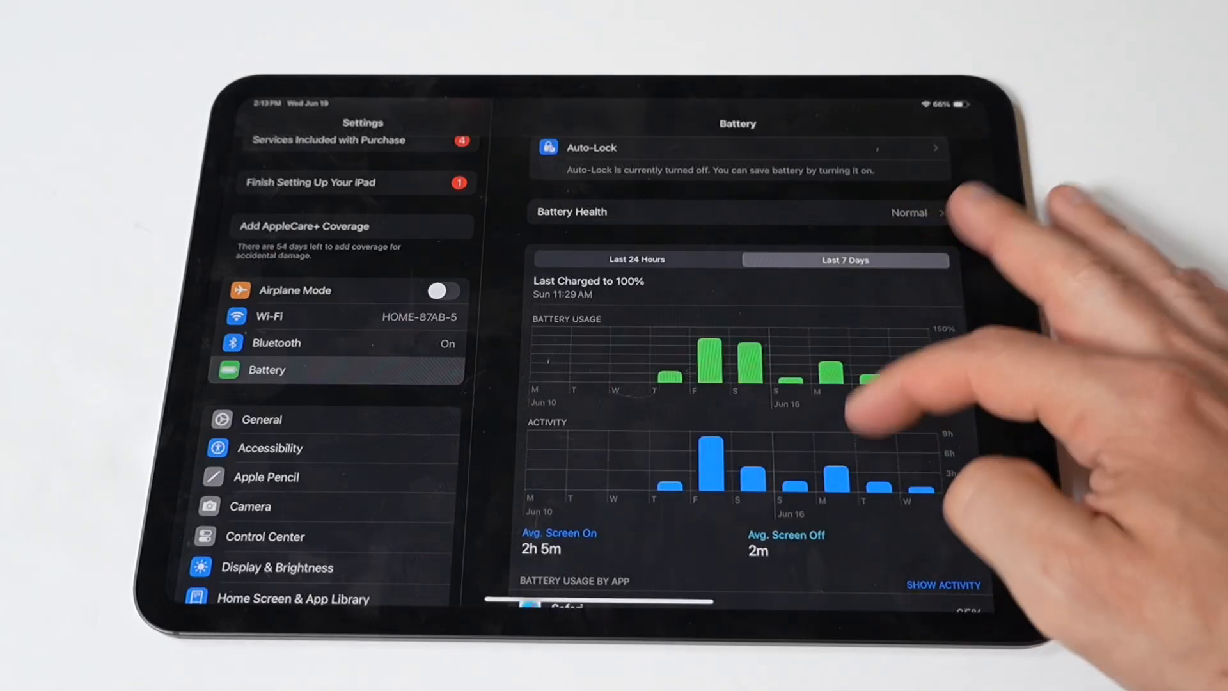
{"action": "scroll", "scroll_direction": "down", "scroll_amount": 3}
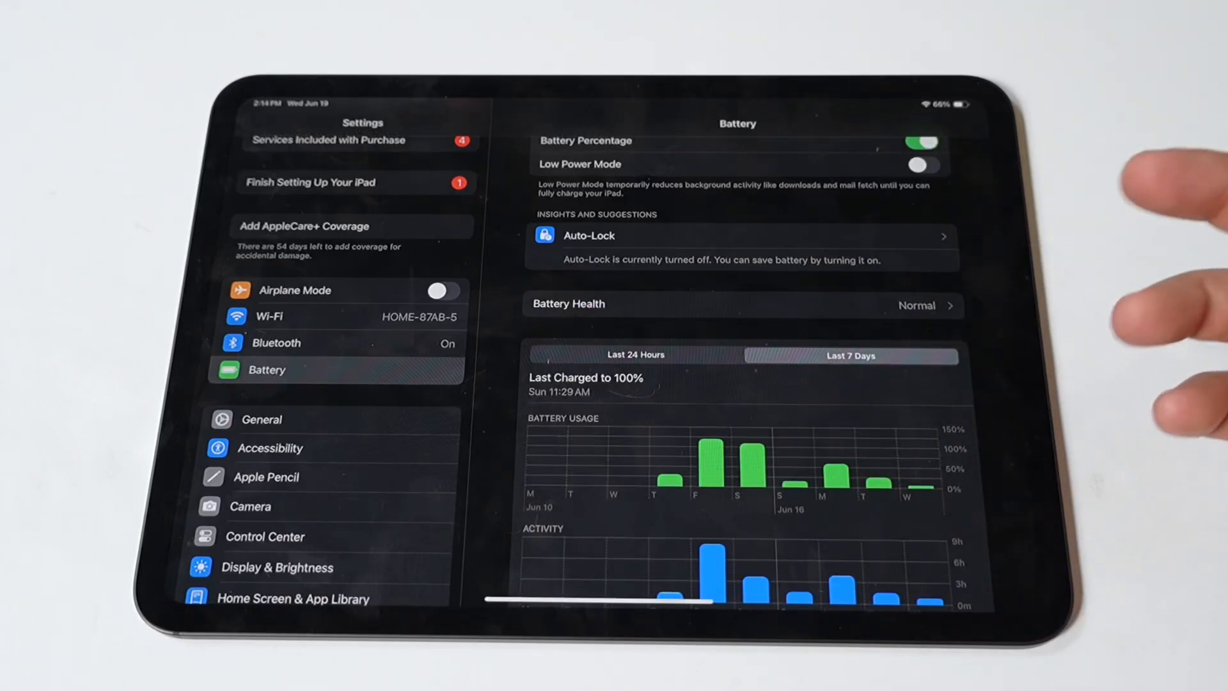
{"action": "left_click", "coordinate": [261, 420]}
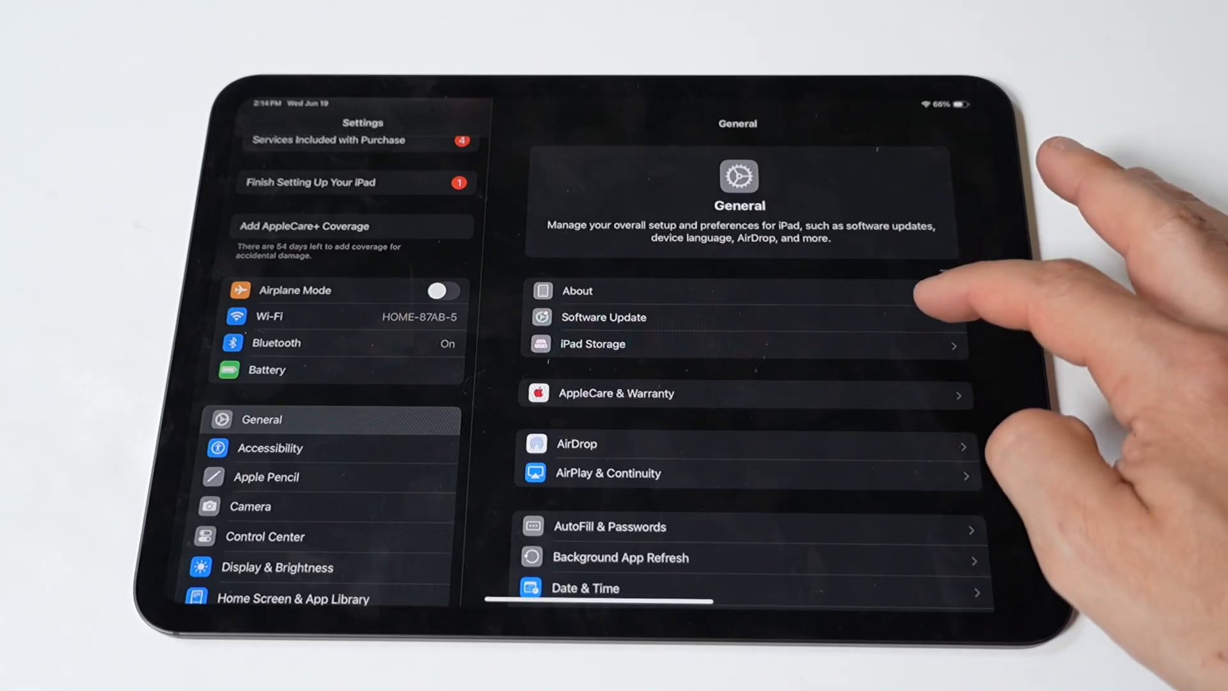
From the General page, bring up Display & Brightness with Dark appearance shown
{"action": "left_click", "coordinate": [602, 317]}
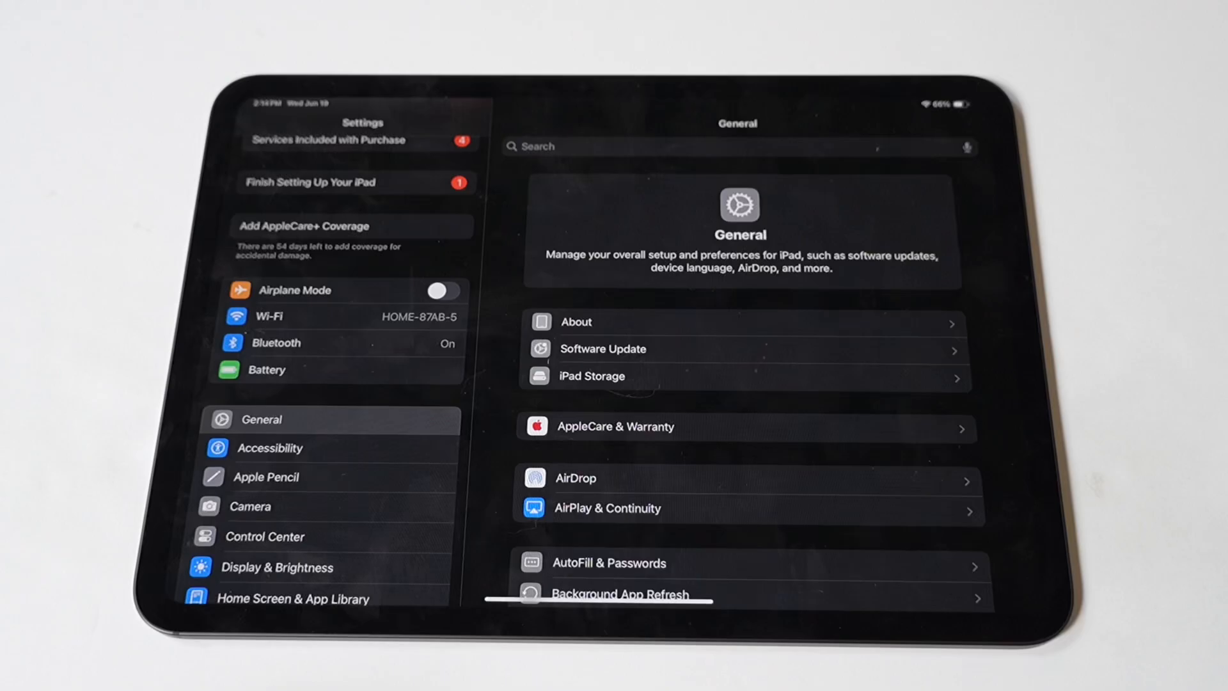
{"action": "left_click", "coordinate": [276, 566]}
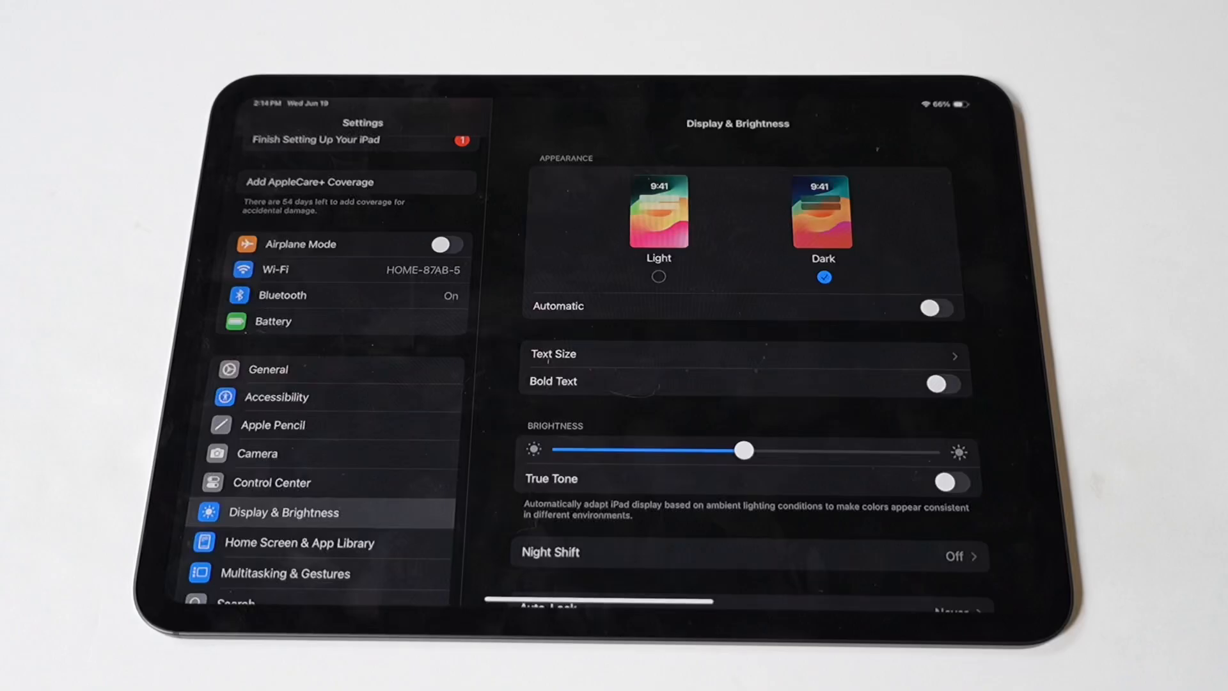
Look over the display options, return to General, and go to Privacy & Security
{"action": "scroll", "scroll_direction": "down", "scroll_amount": 3}
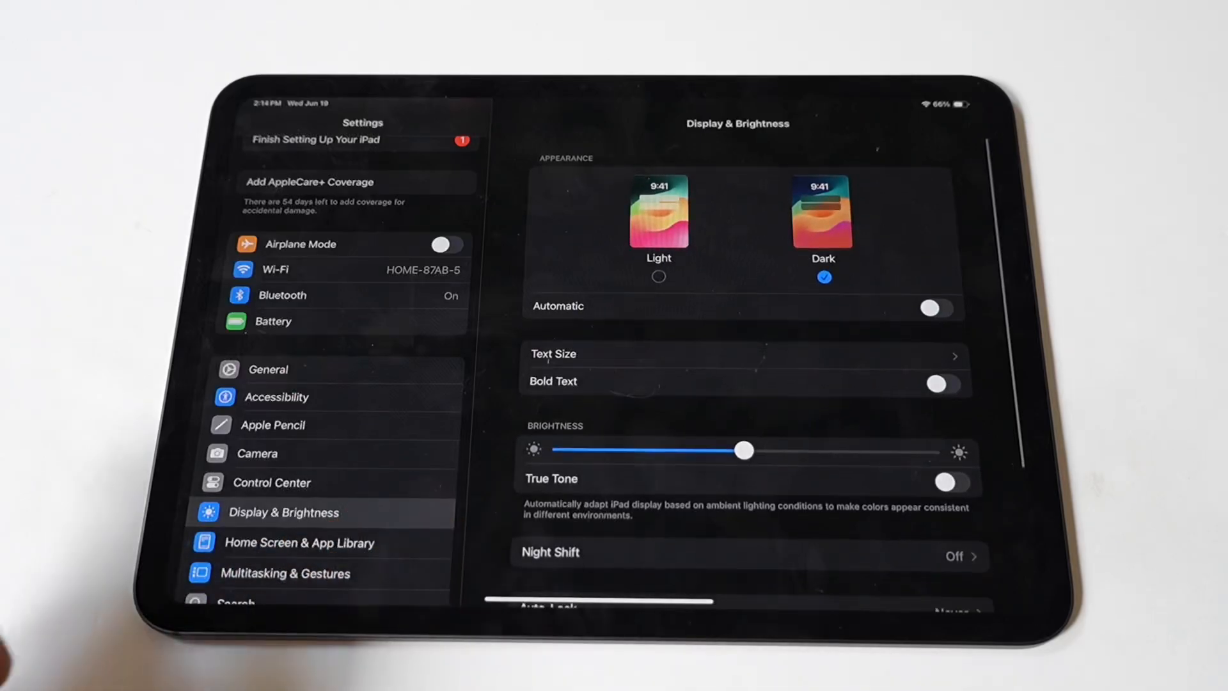
{"action": "scroll", "scroll_direction": "down", "scroll_amount": 3}
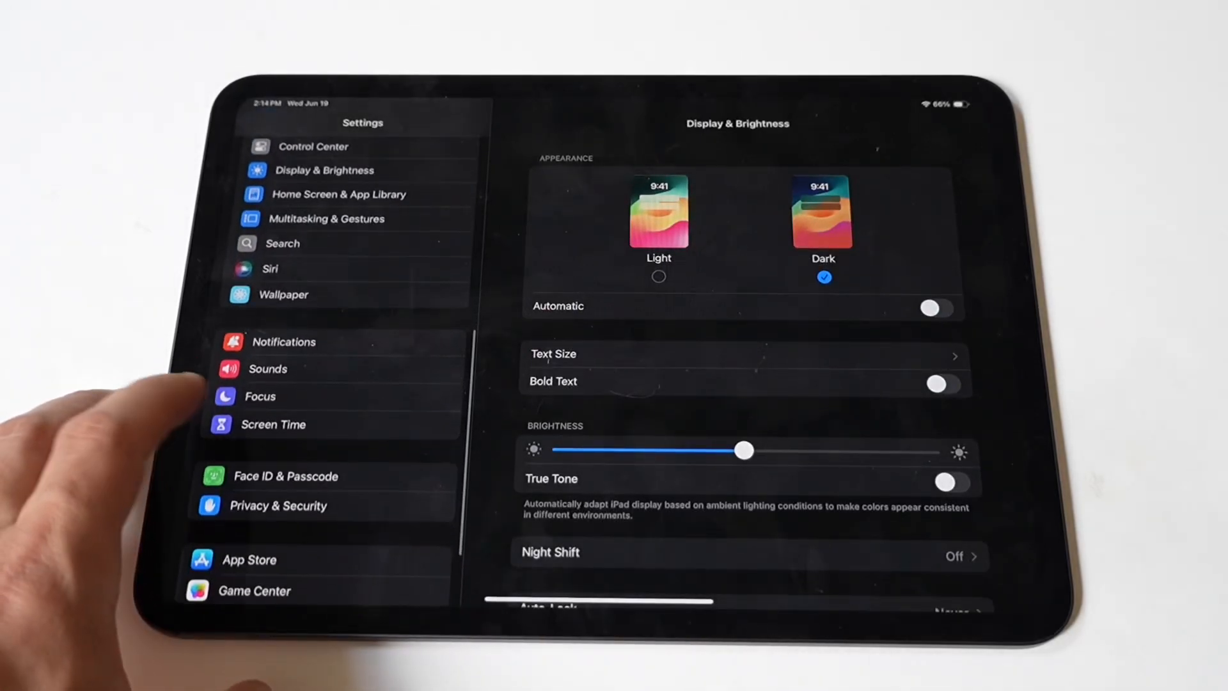
{"action": "scroll", "scroll_direction": "down", "scroll_amount": 3}
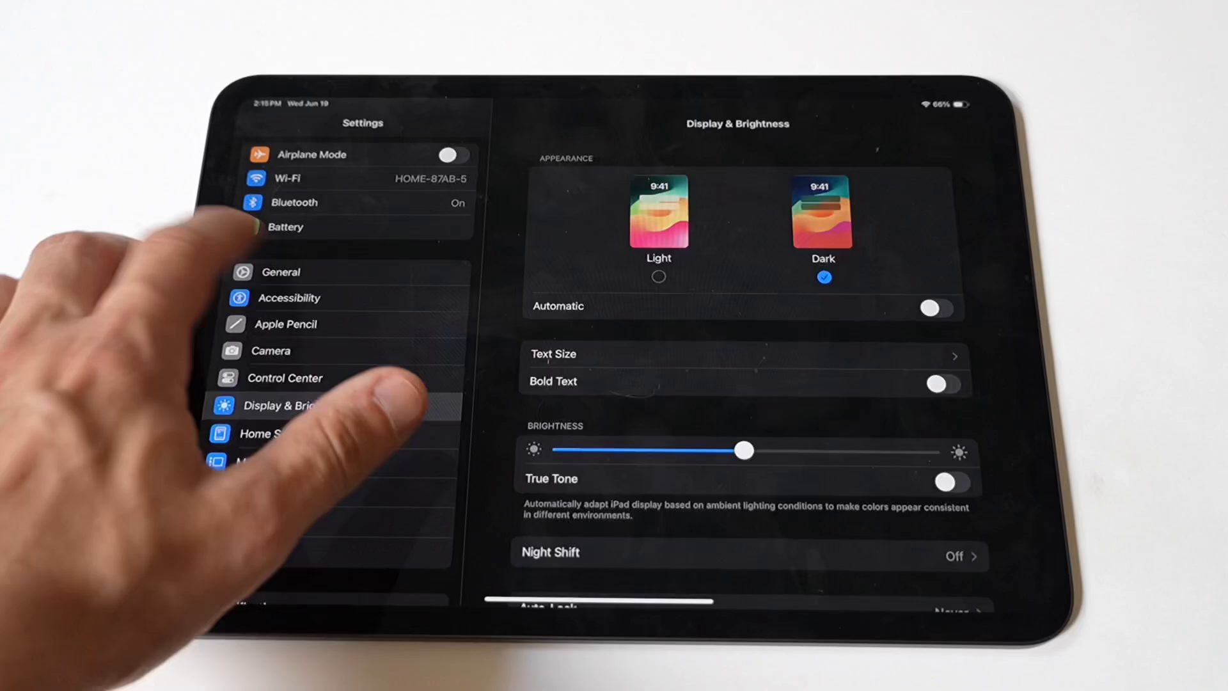
{"action": "left_click", "coordinate": [281, 272]}
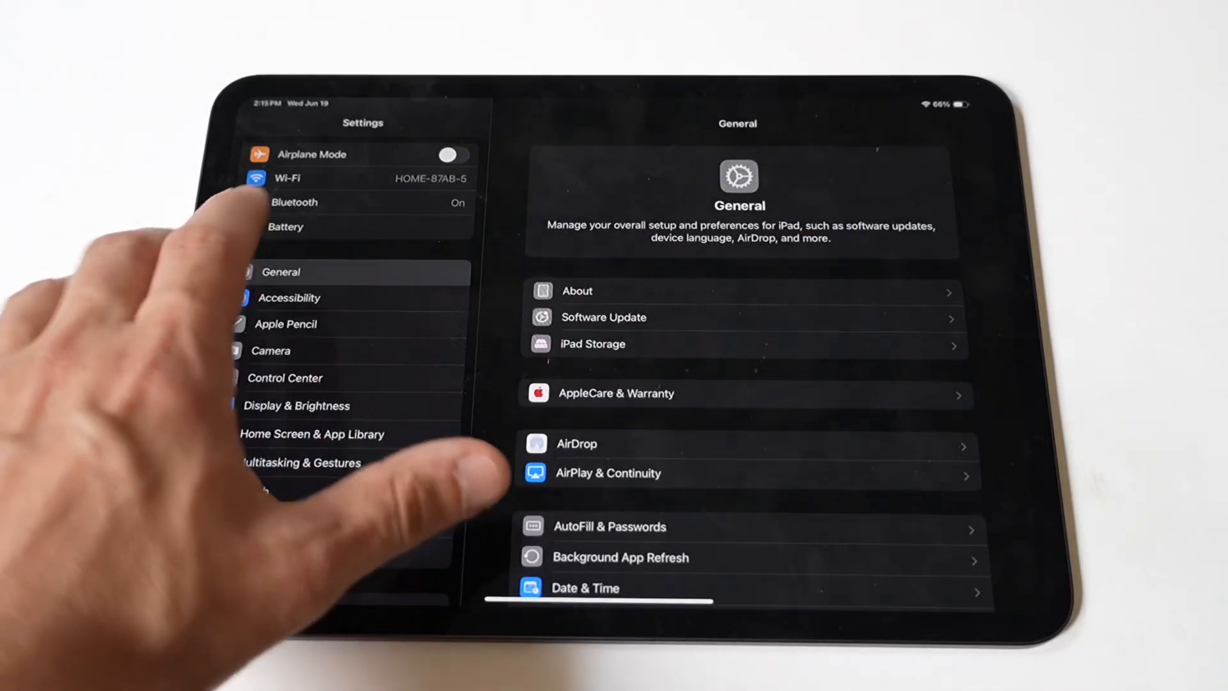
{"action": "scroll", "scroll_direction": "down", "scroll_amount": 3}
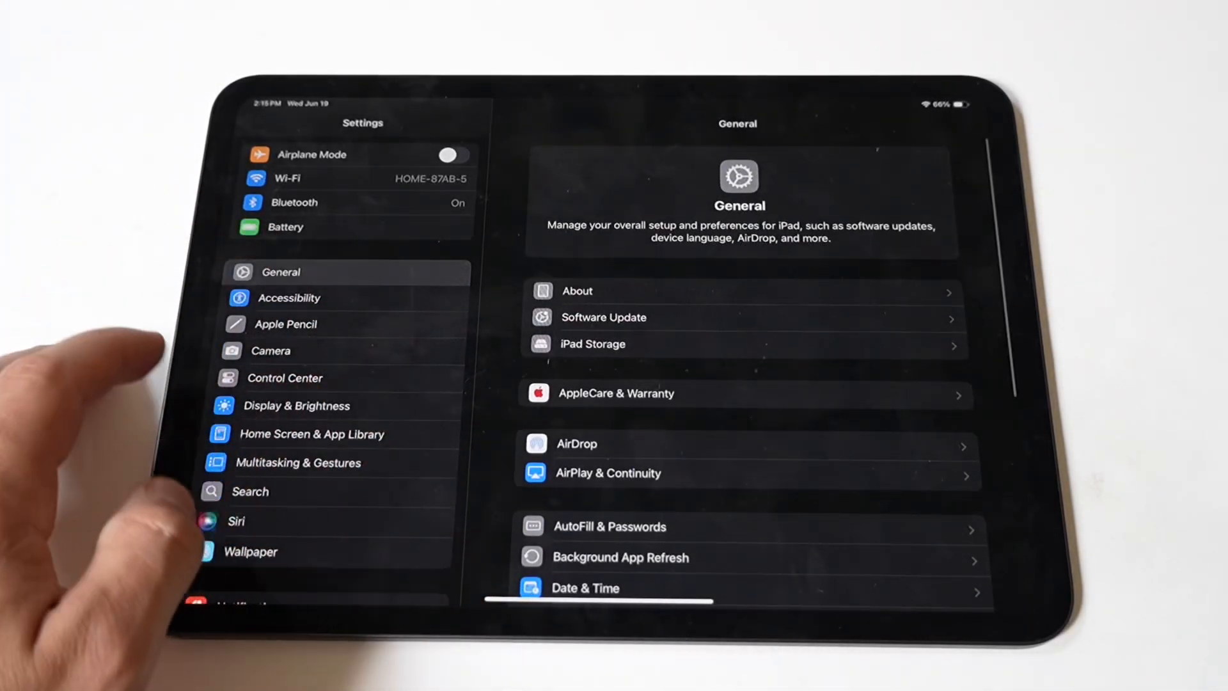
{"action": "scroll", "scroll_direction": "down", "scroll_amount": 3}
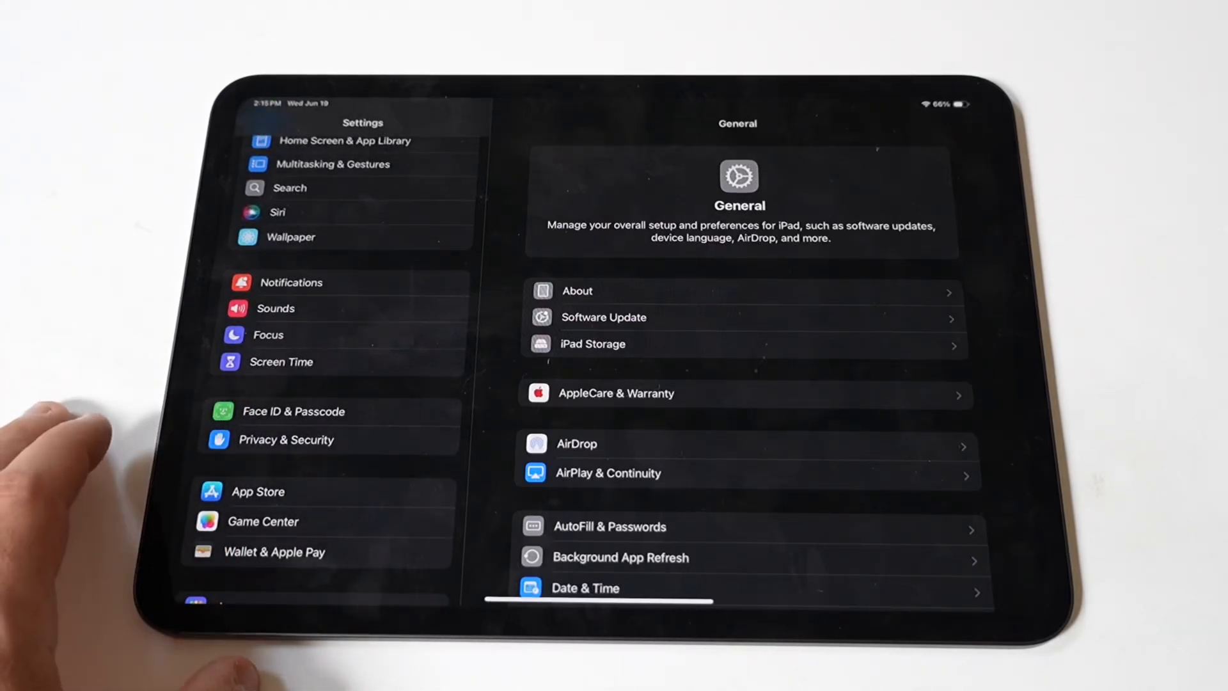
{"action": "left_click", "coordinate": [287, 439]}
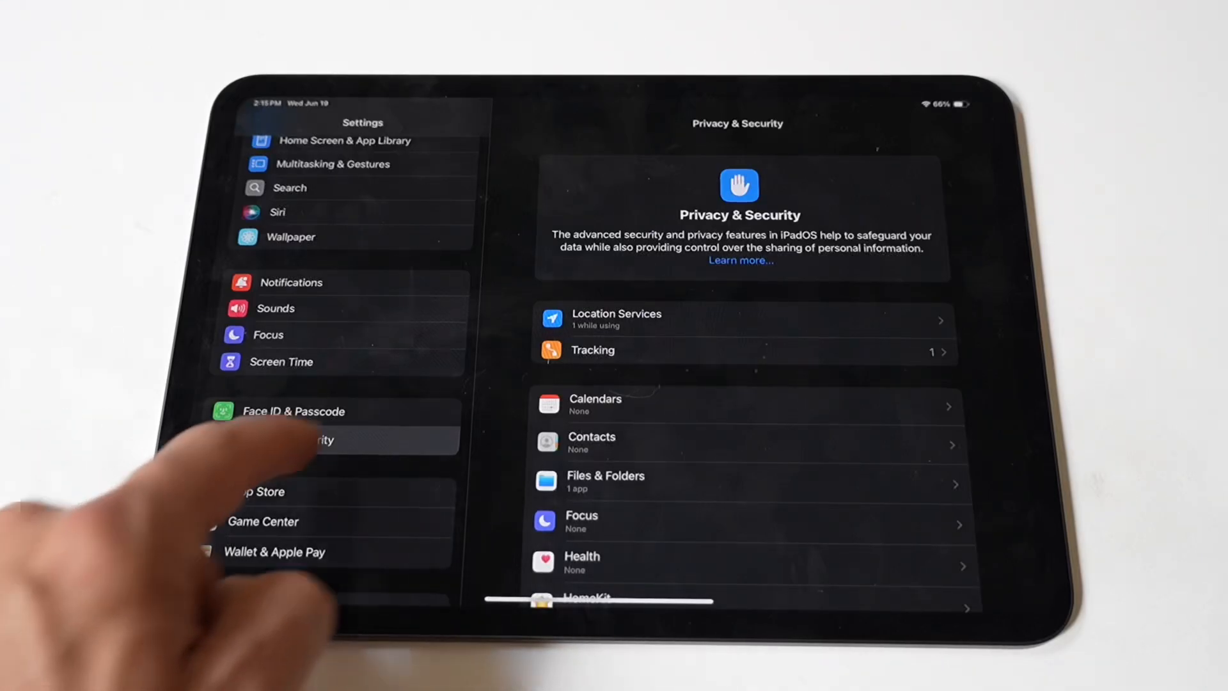
Check Location Services app access, then switch Low Power Mode on in Battery
{"action": "left_click", "coordinate": [617, 319]}
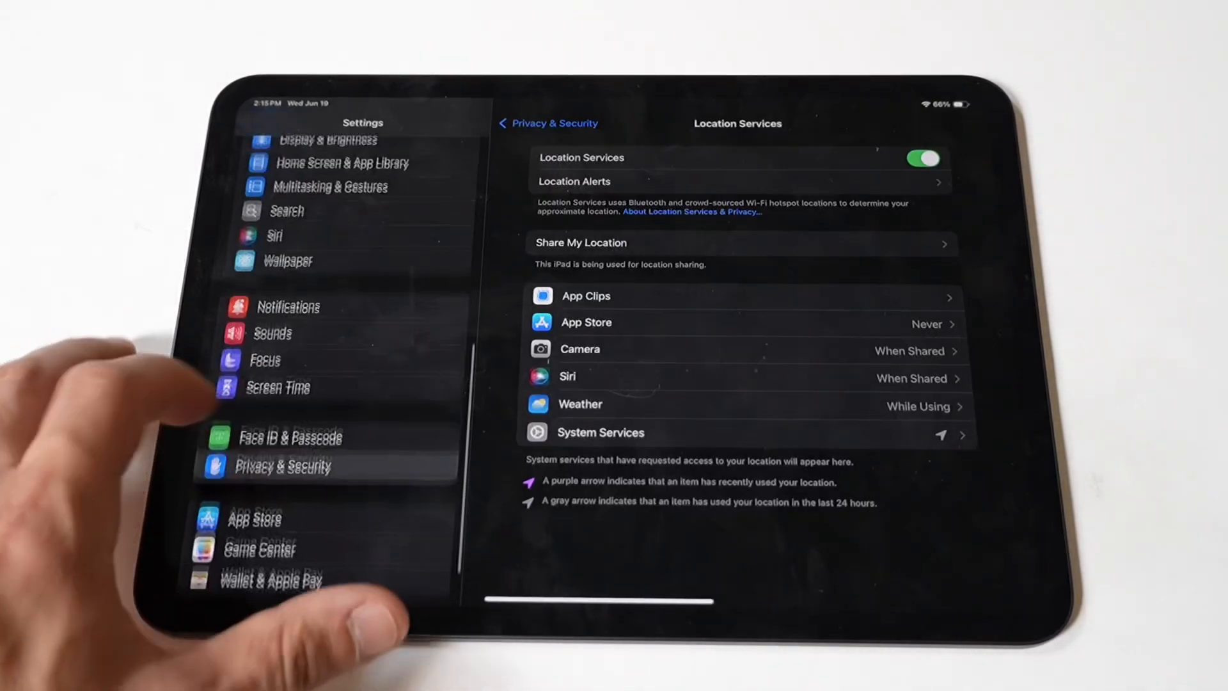
{"action": "scroll", "scroll_direction": "down", "scroll_amount": 3}
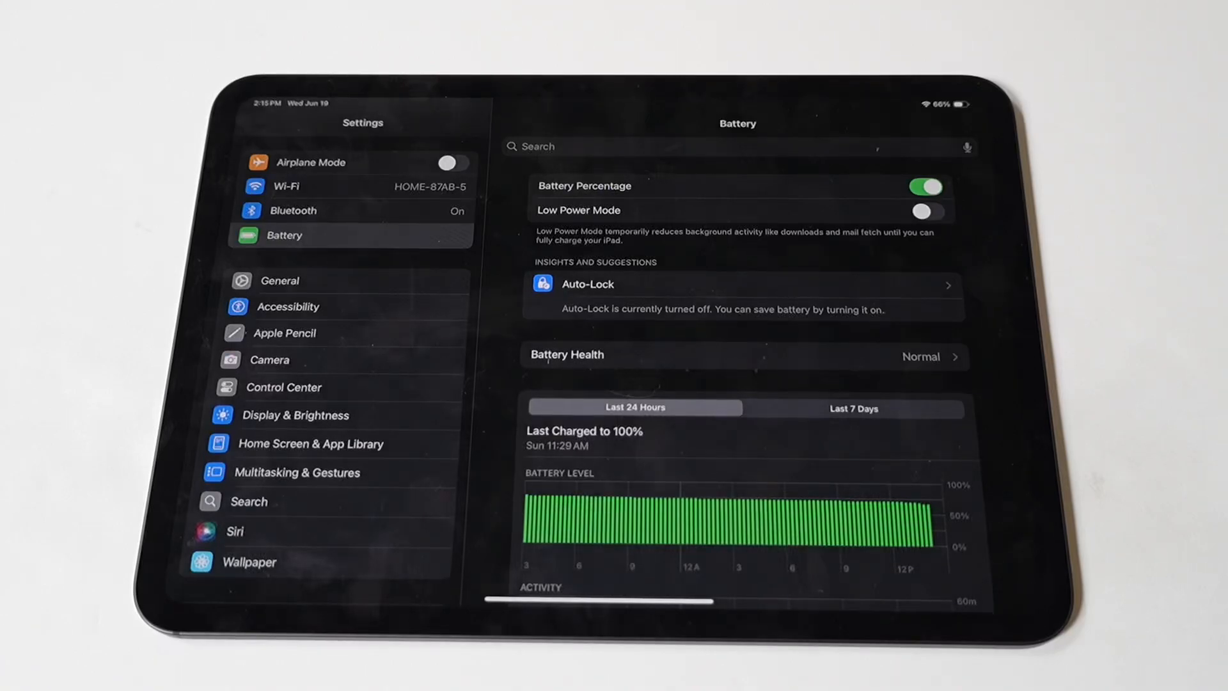
{"action": "left_click", "coordinate": [926, 211]}
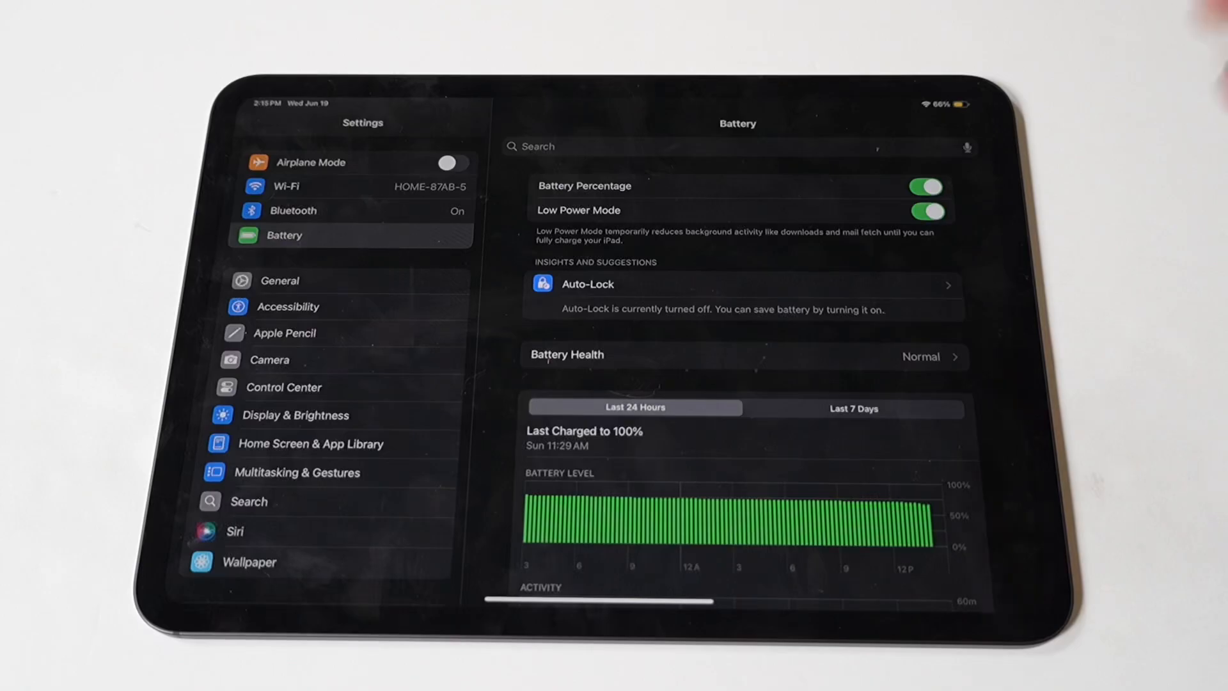
{"action": "left_click", "coordinate": [926, 211]}
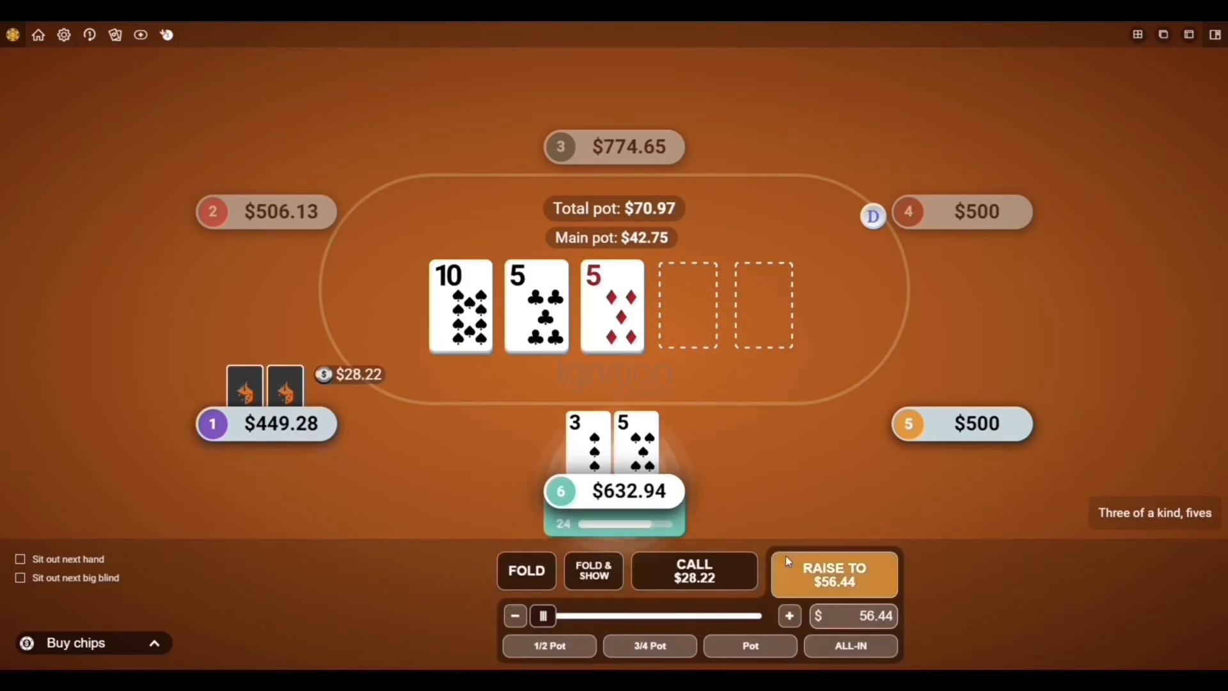
Raise to $56.44 on the flop with three fives, then bet on the river
{"action": "left_click", "coordinate": [833, 575]}
{"action": "type", "text": "2"}
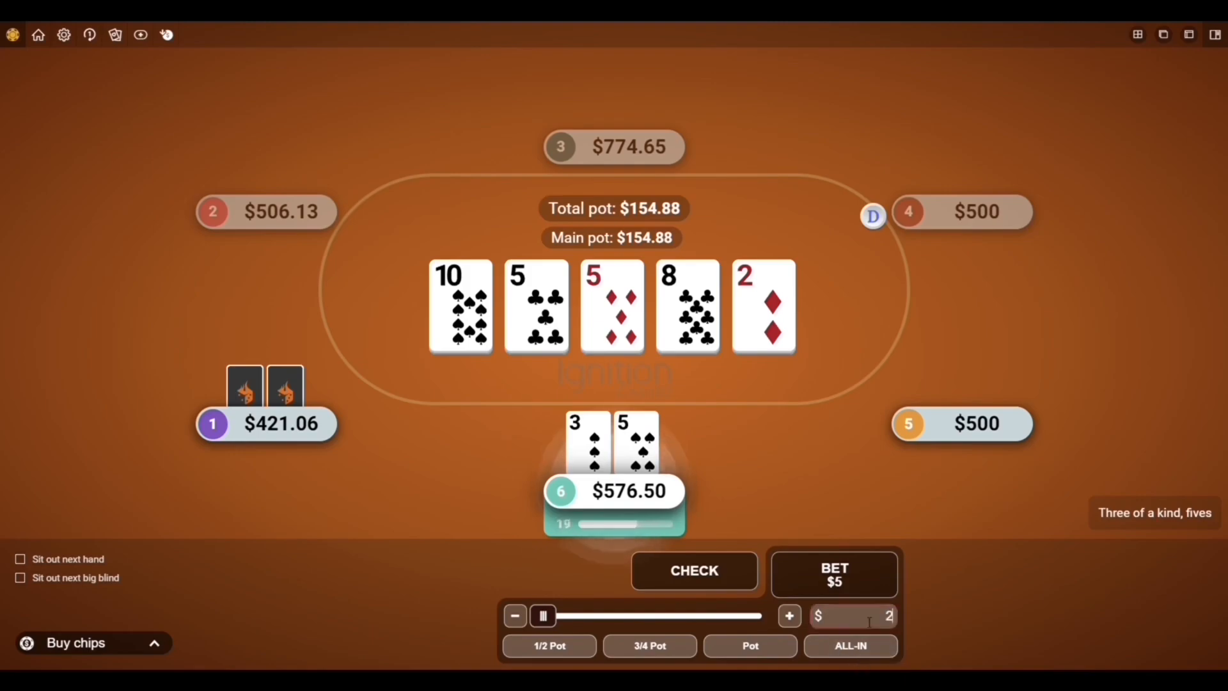
{"action": "left_click", "coordinate": [834, 573]}
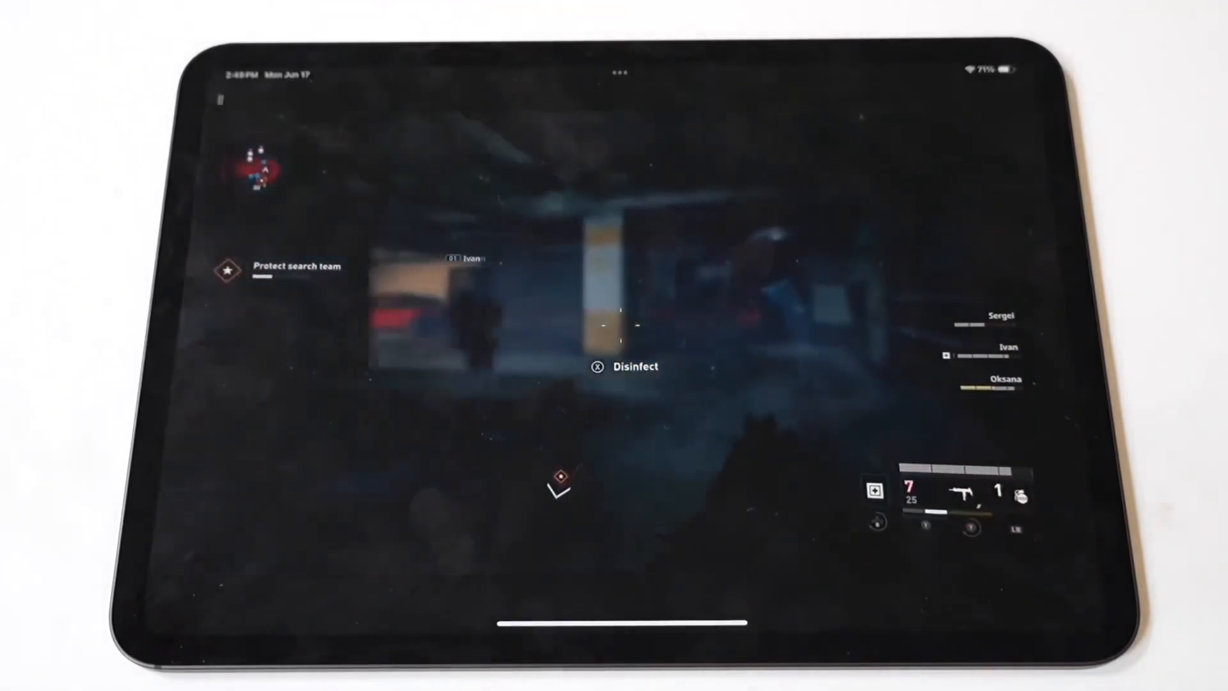
Start disinfecting at the prompt while protecting the search team
{"action": "left_click", "coordinate": [598, 366]}
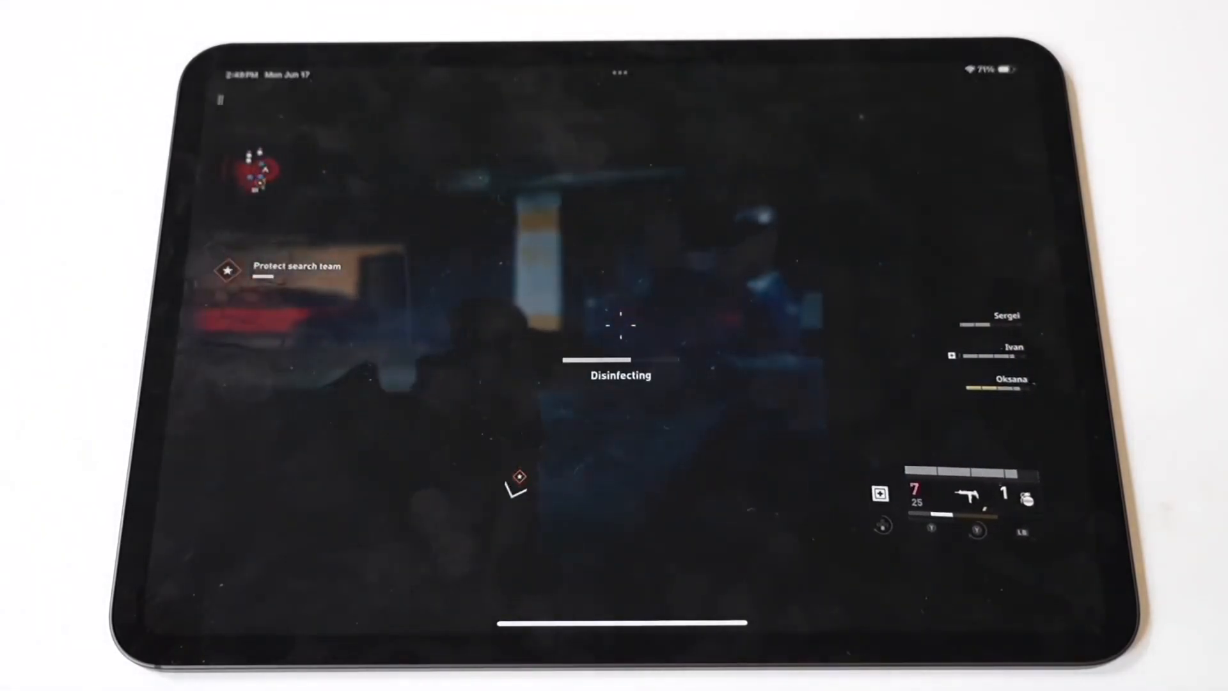